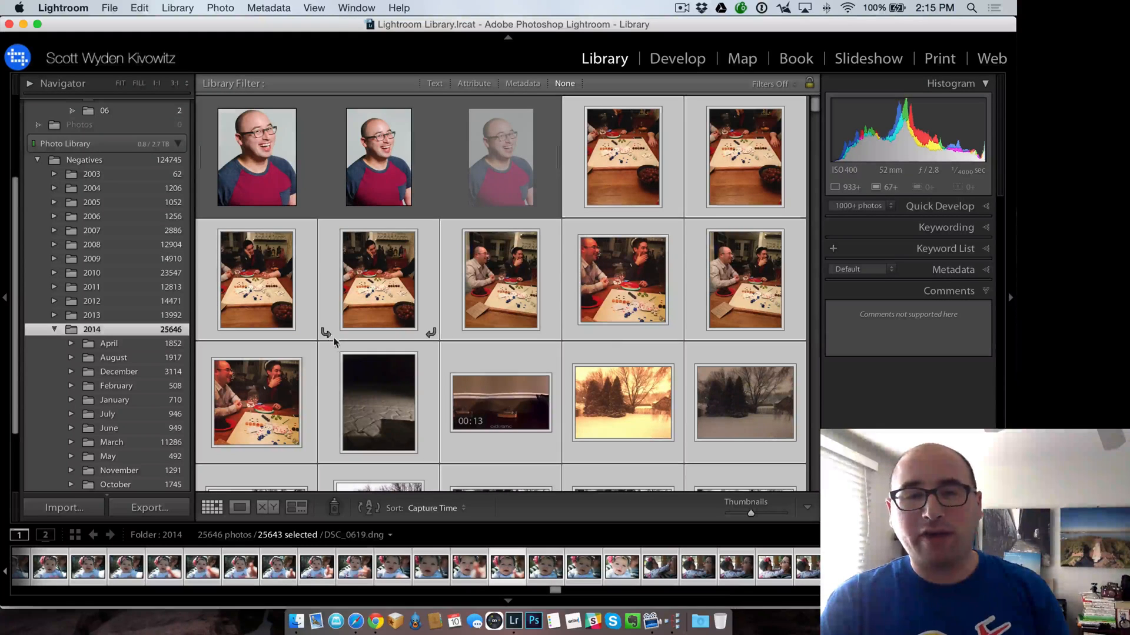
pyautogui.moveTo(494, 303)
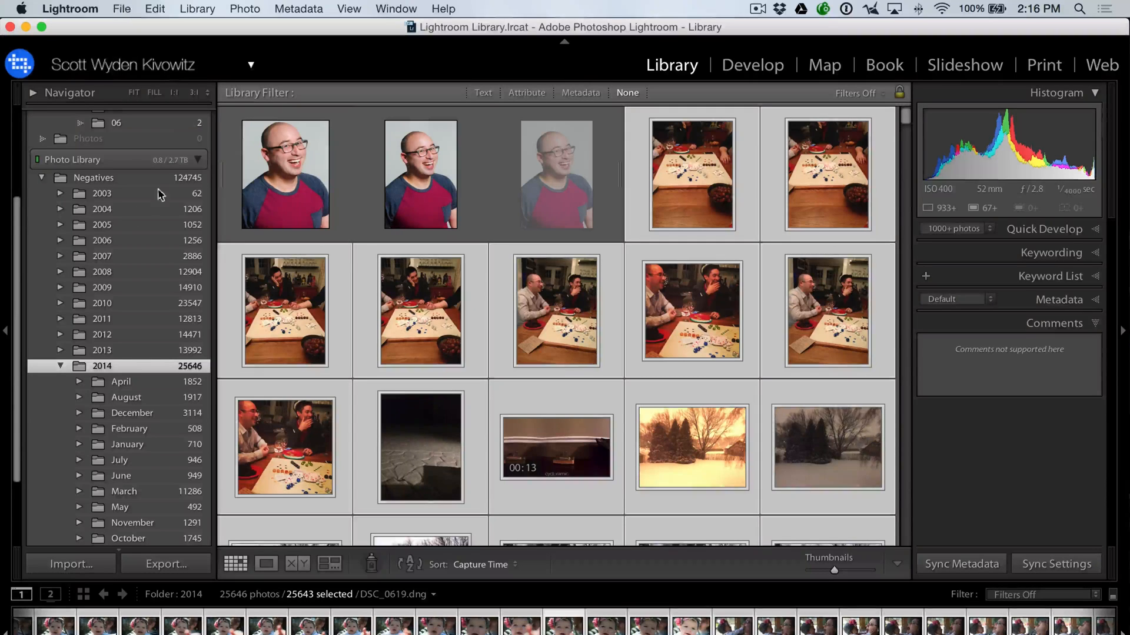
# Step: Open the Export dialog for the 25,643 photos and review the custom filename template and JPEG file settings
pyautogui.click(121, 9)
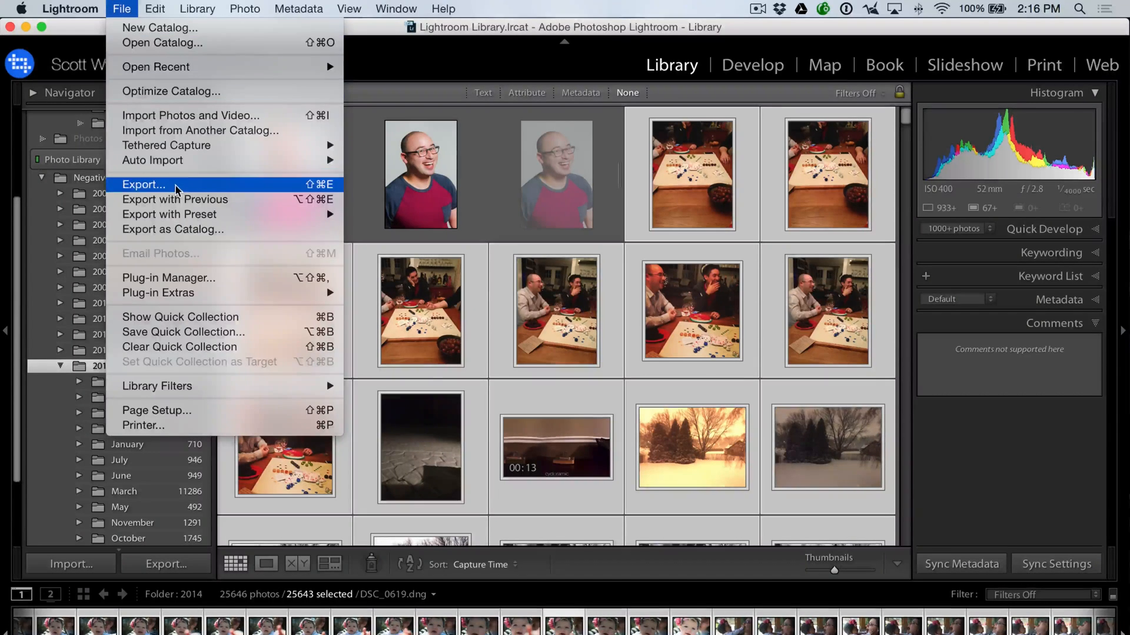
pyautogui.click(143, 185)
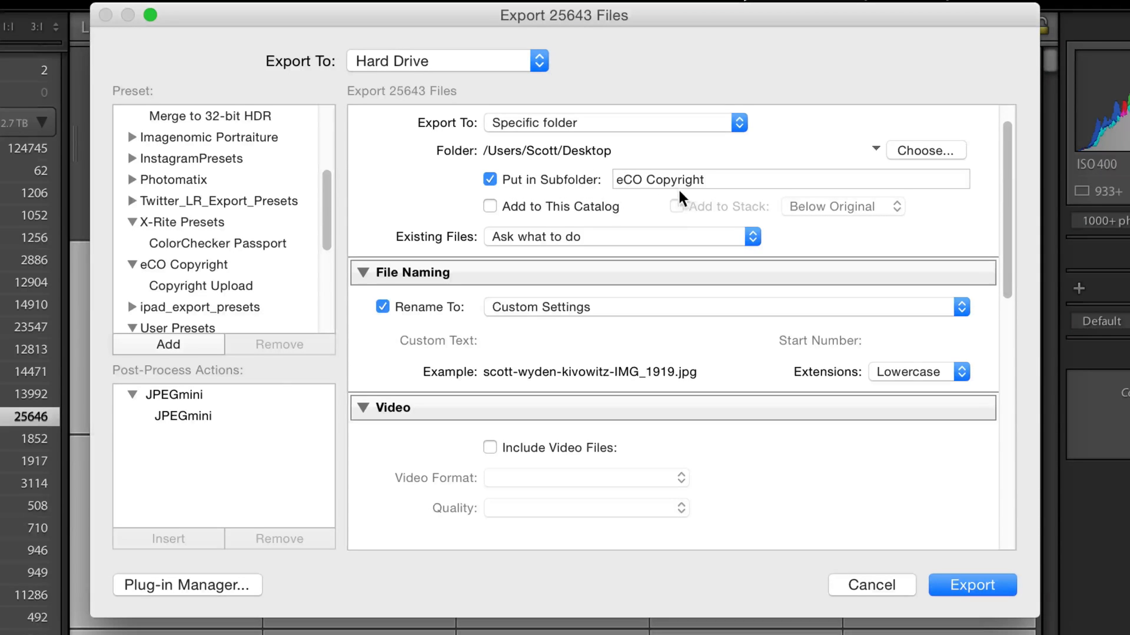
pyautogui.scroll(-3)
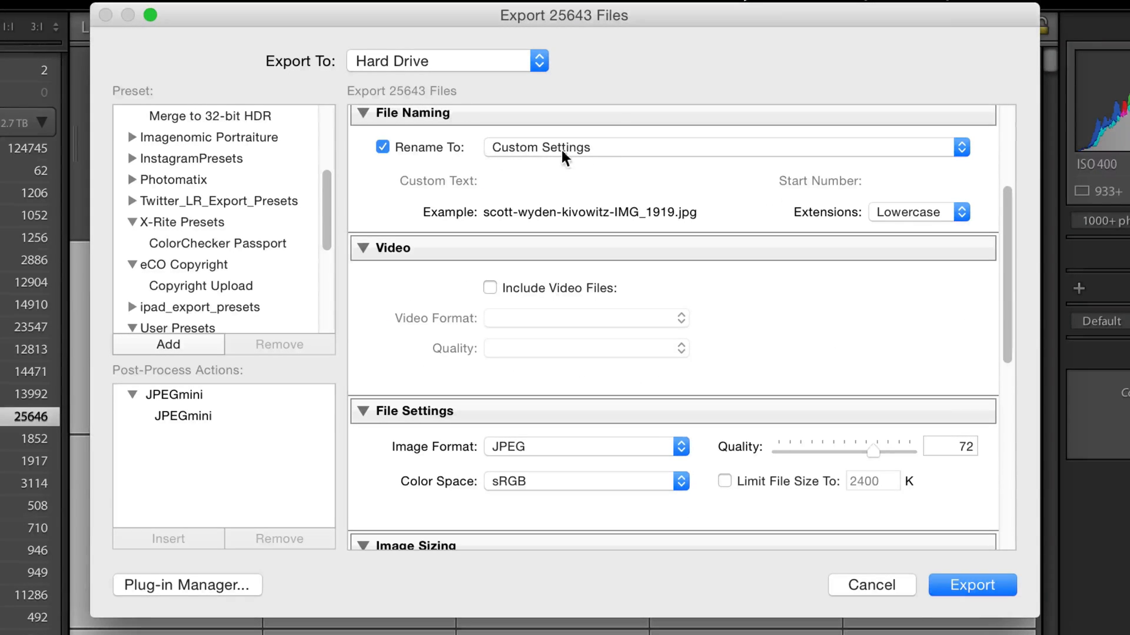
pyautogui.moveTo(652, 195)
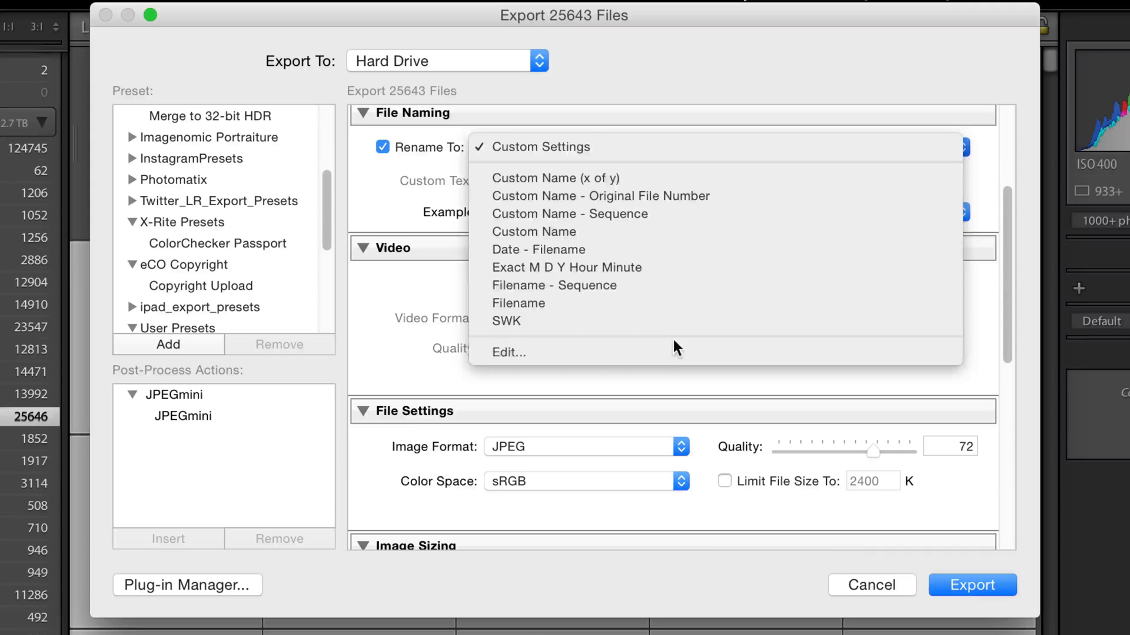
pyautogui.click(508, 353)
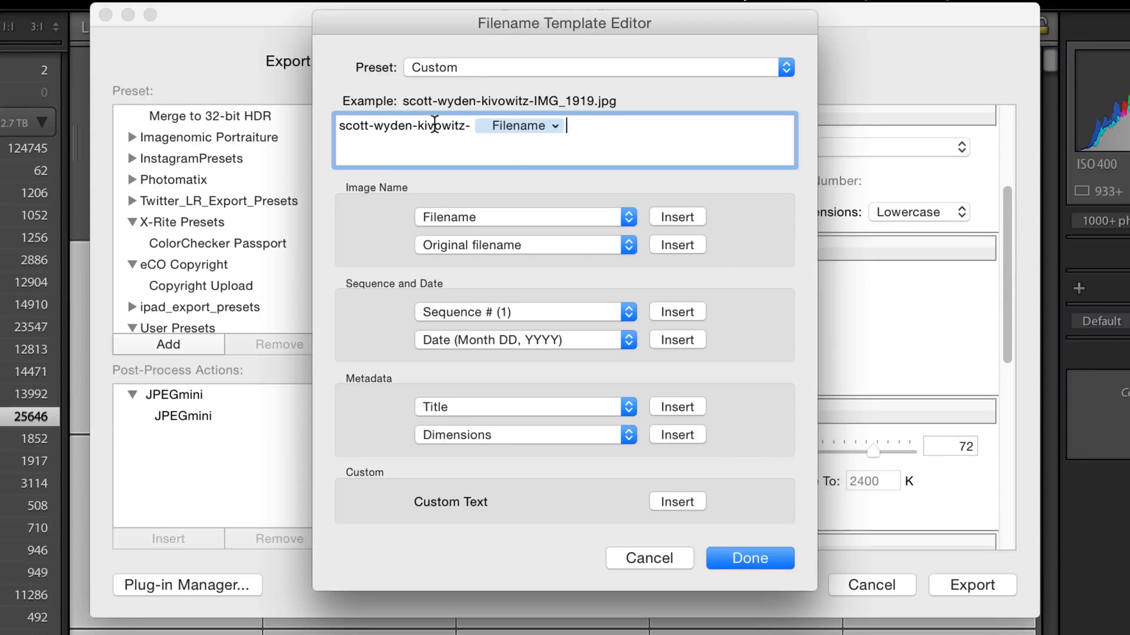
pyautogui.click(748, 558)
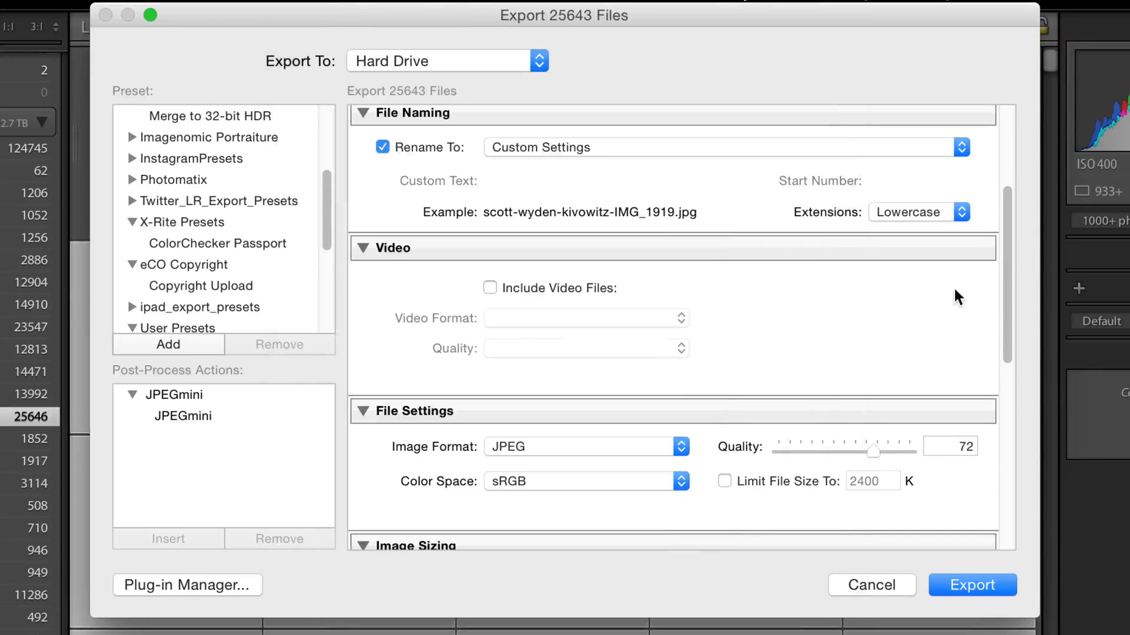
pyautogui.moveTo(974, 301)
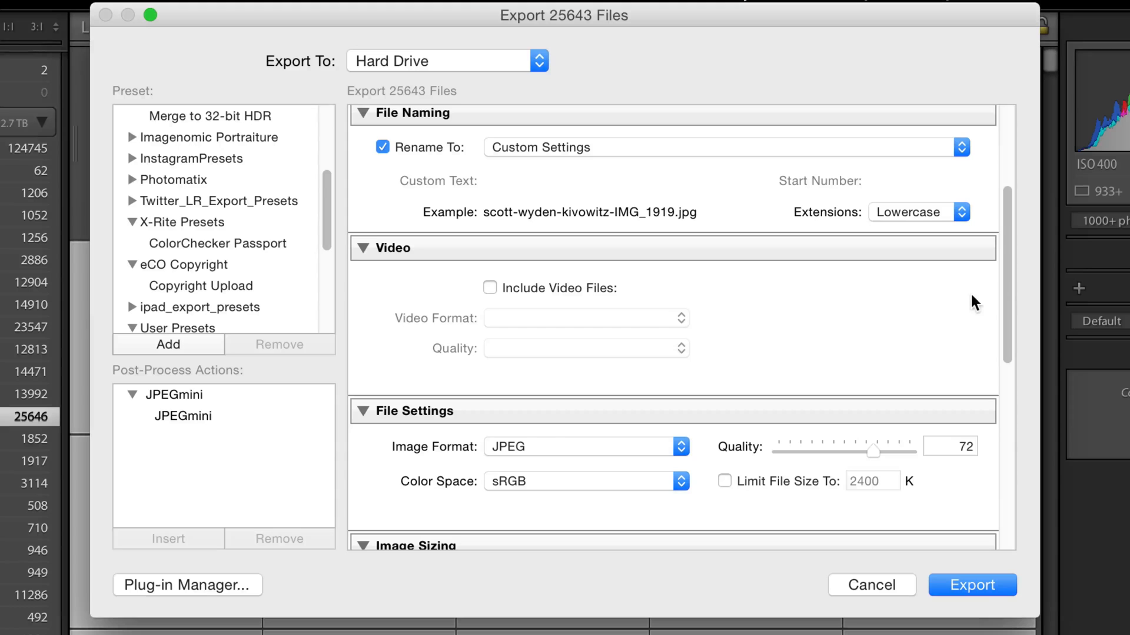
# Step: Resize exports to 640 px long edge at 72 ppi, with all metadata and JPEGmini post-processing
pyautogui.scroll(-3)
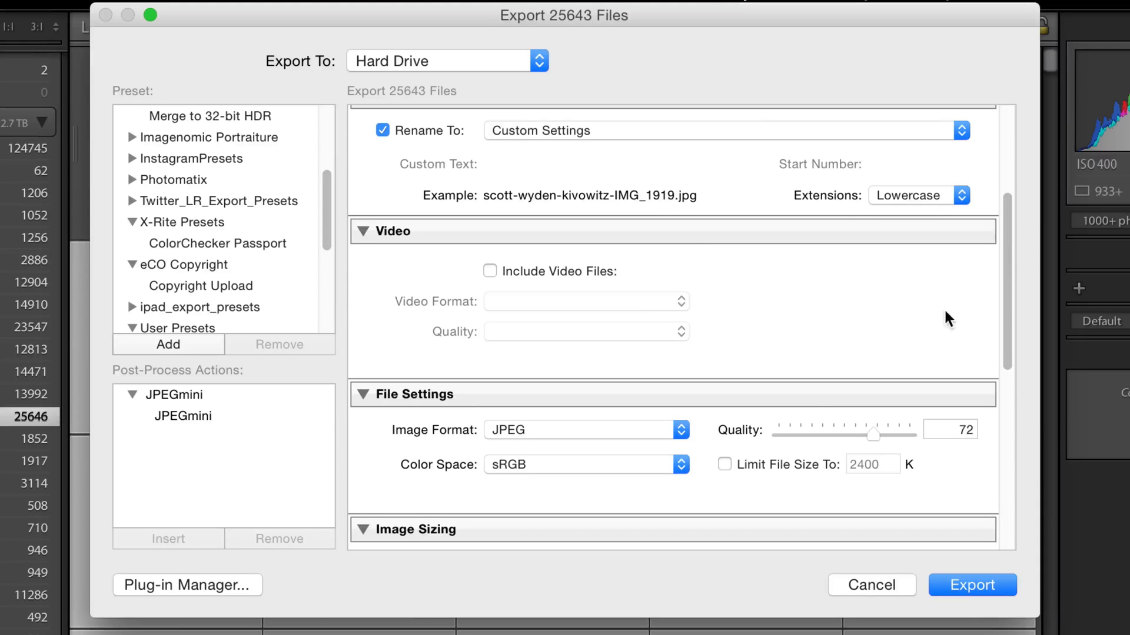
pyautogui.scroll(-3)
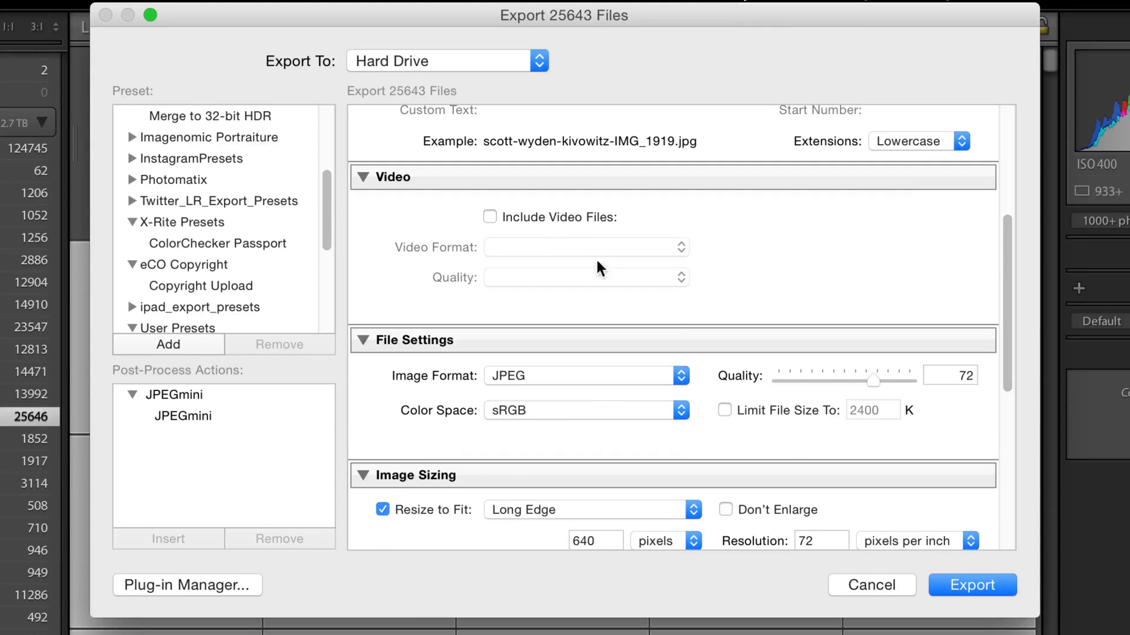
pyautogui.scroll(-3)
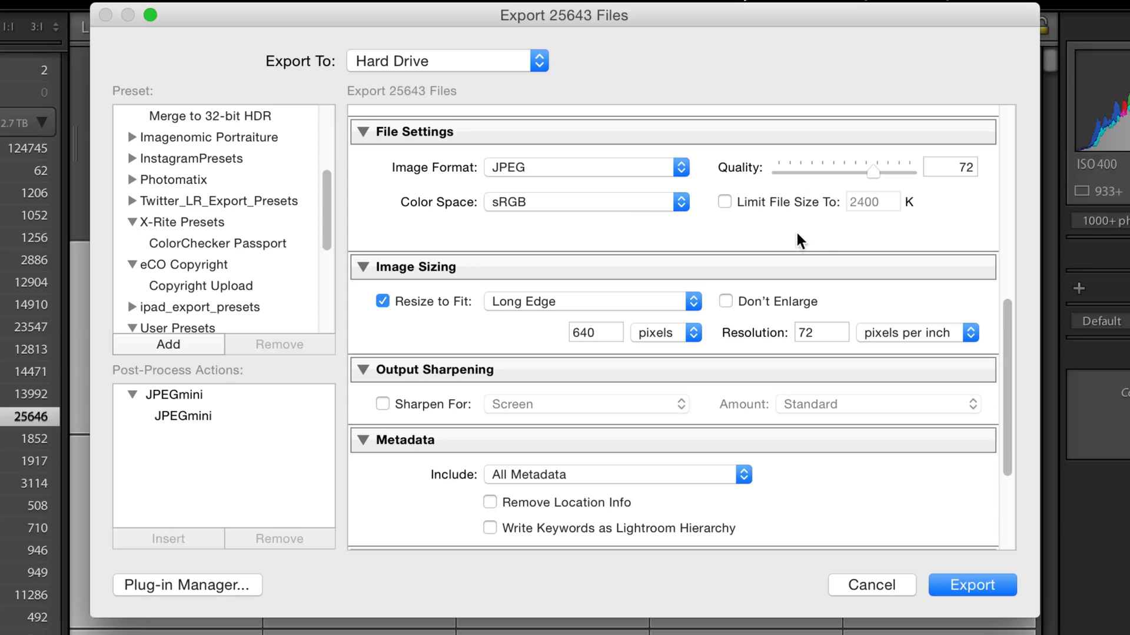
pyautogui.moveTo(824, 238)
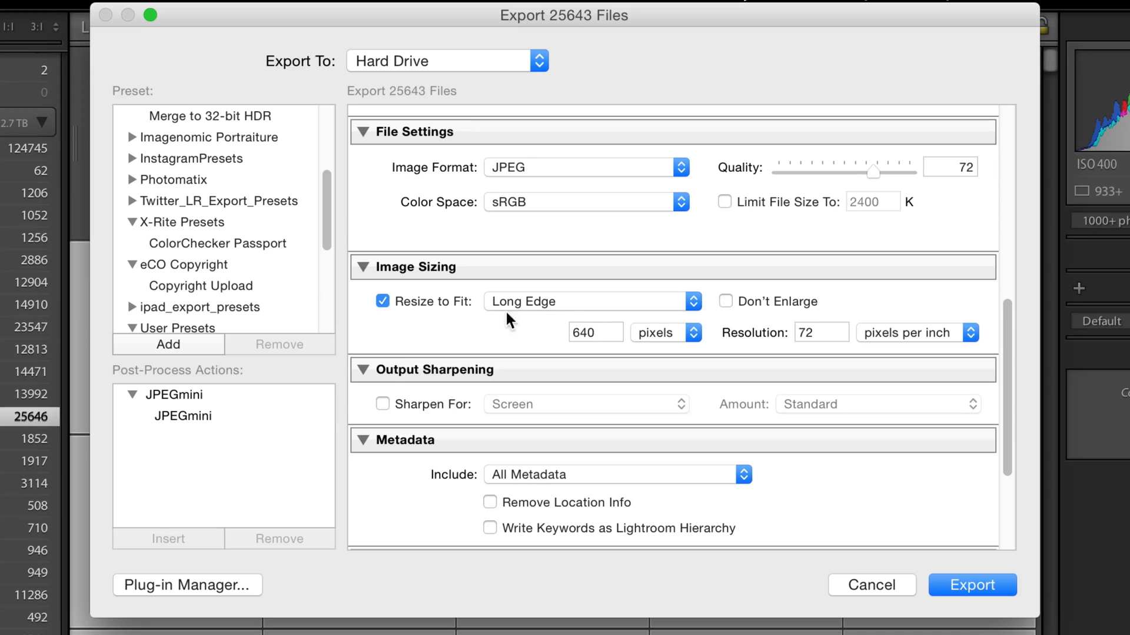
pyautogui.moveTo(805, 359)
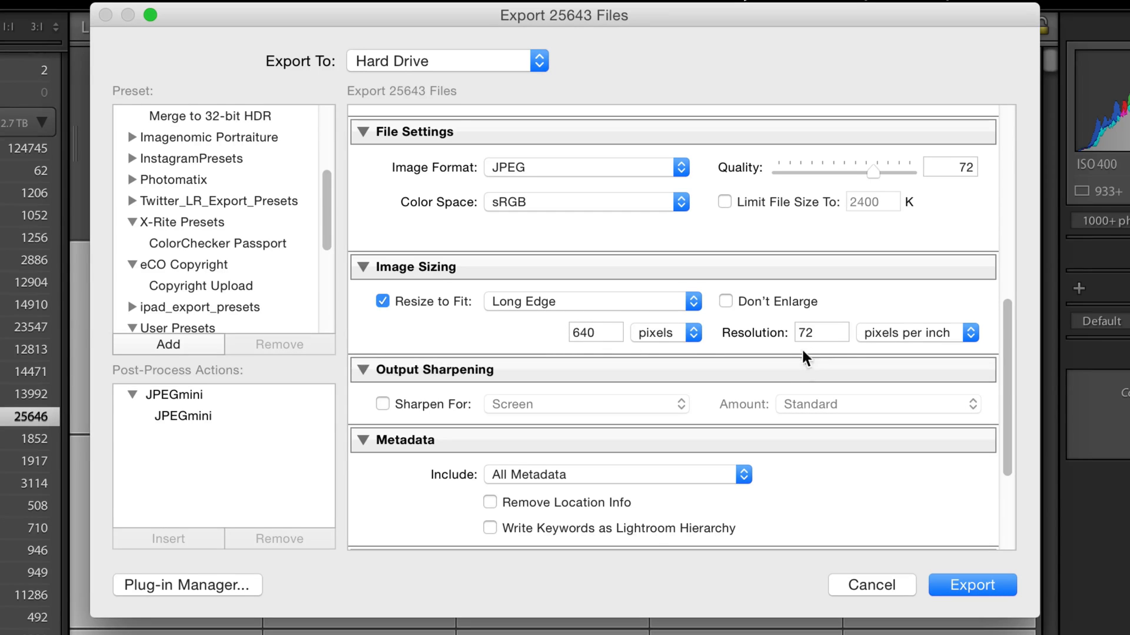
pyautogui.scroll(-3)
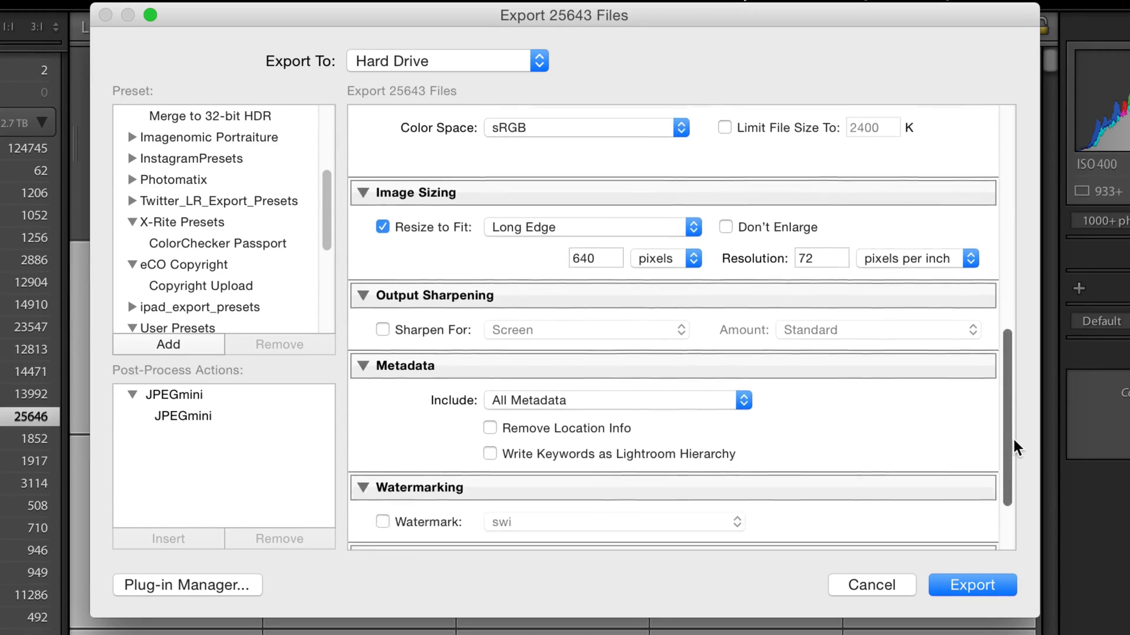
pyautogui.scroll(-3)
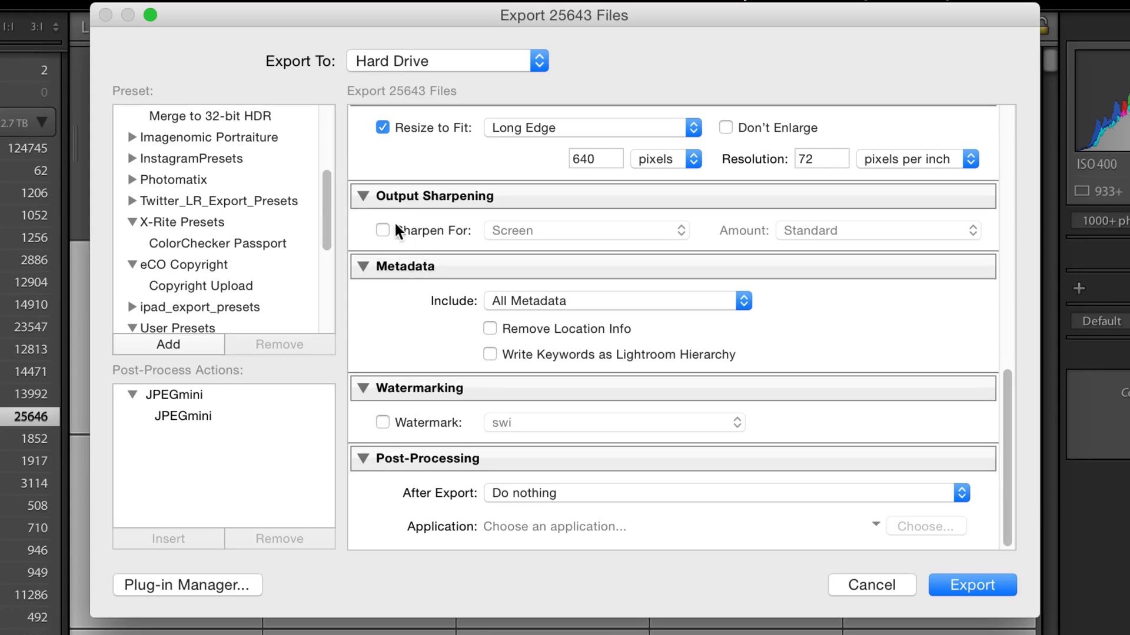
pyautogui.moveTo(590, 331)
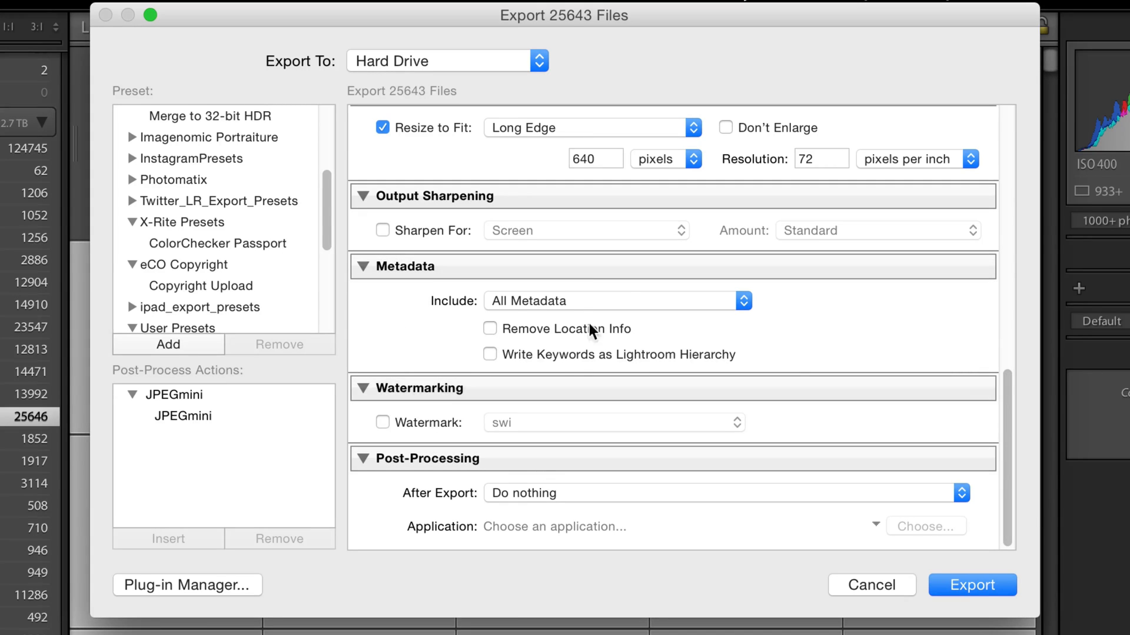
pyautogui.moveTo(426, 348)
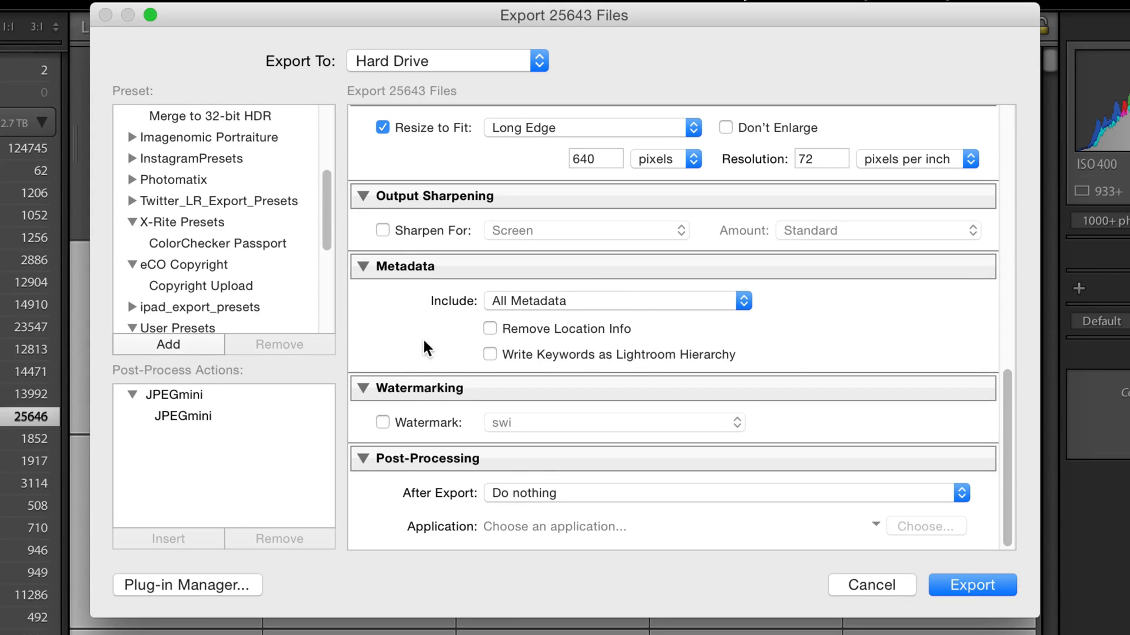
pyautogui.moveTo(413, 360)
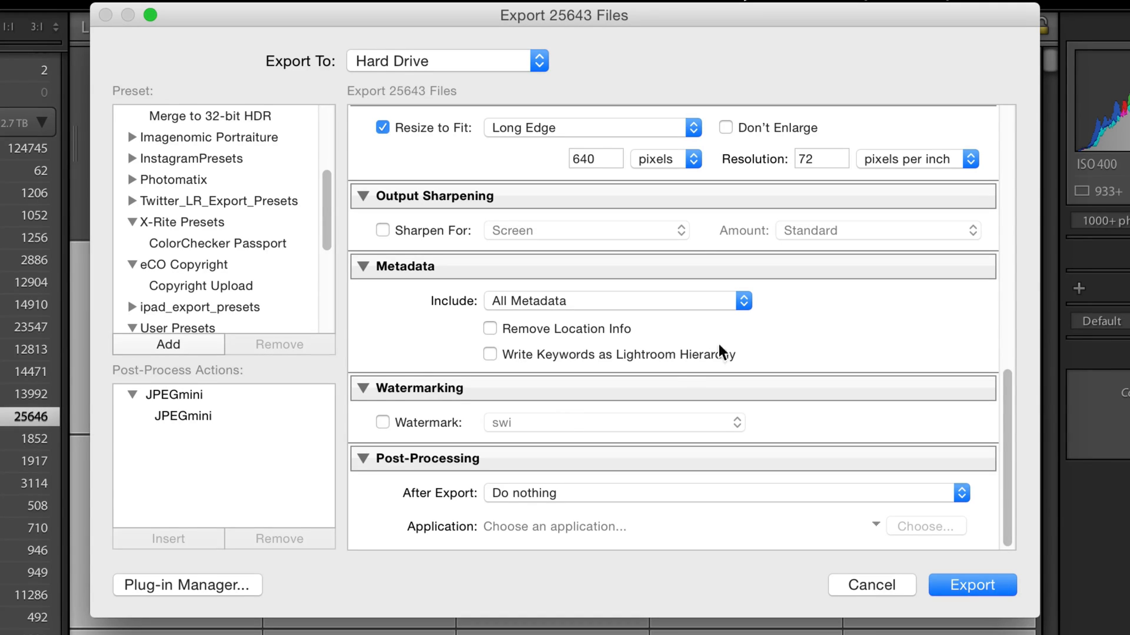
pyautogui.moveTo(568, 346)
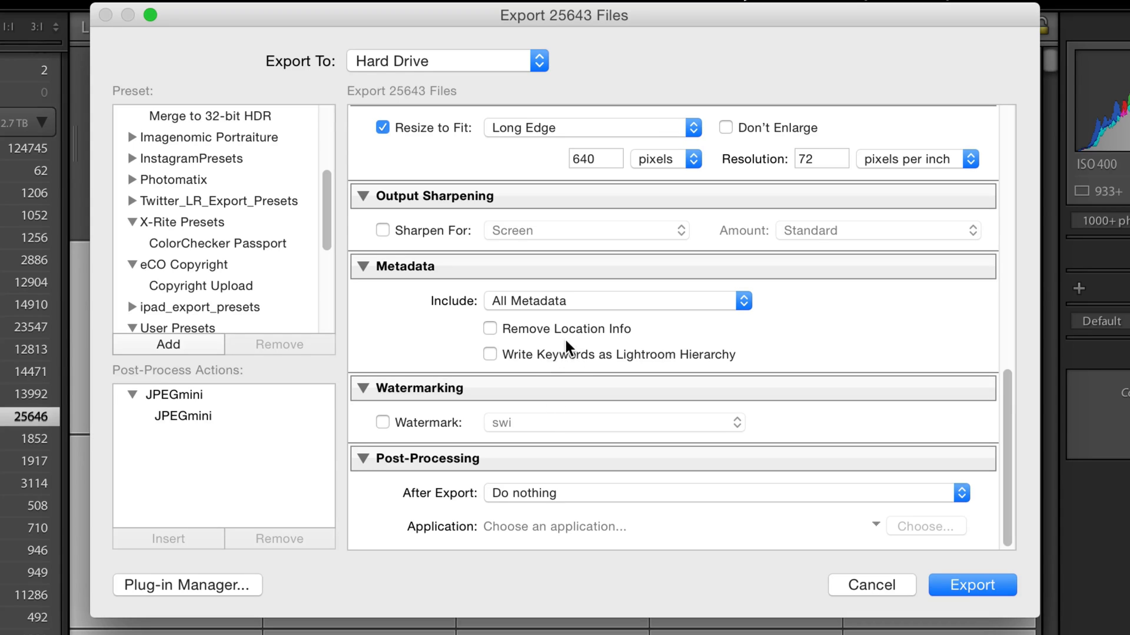
pyautogui.moveTo(577, 351)
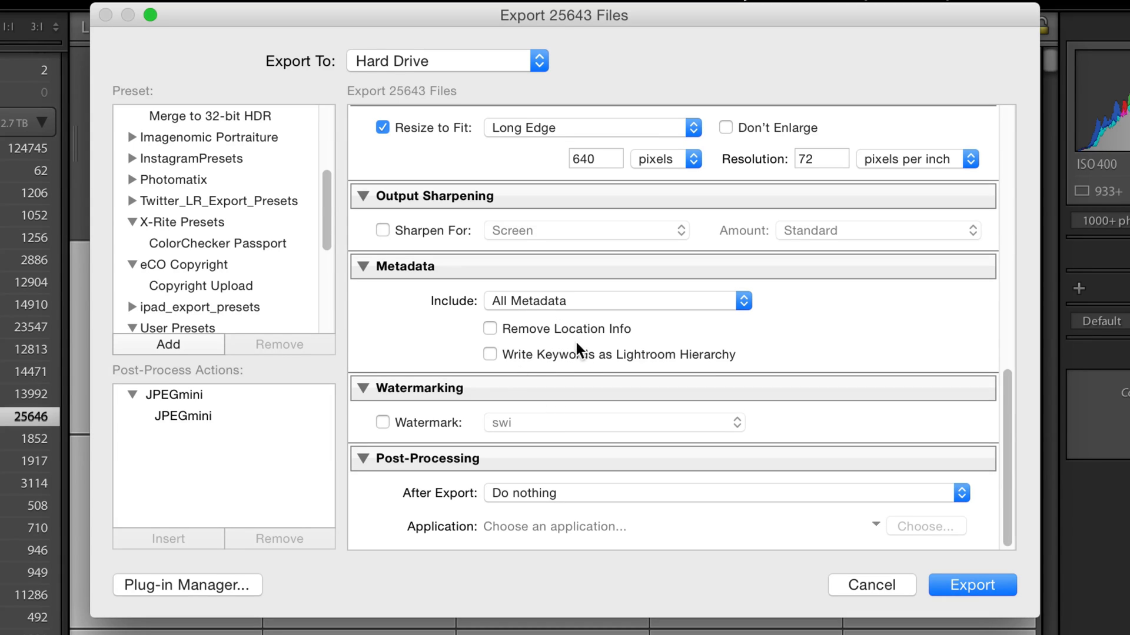
pyautogui.moveTo(586, 380)
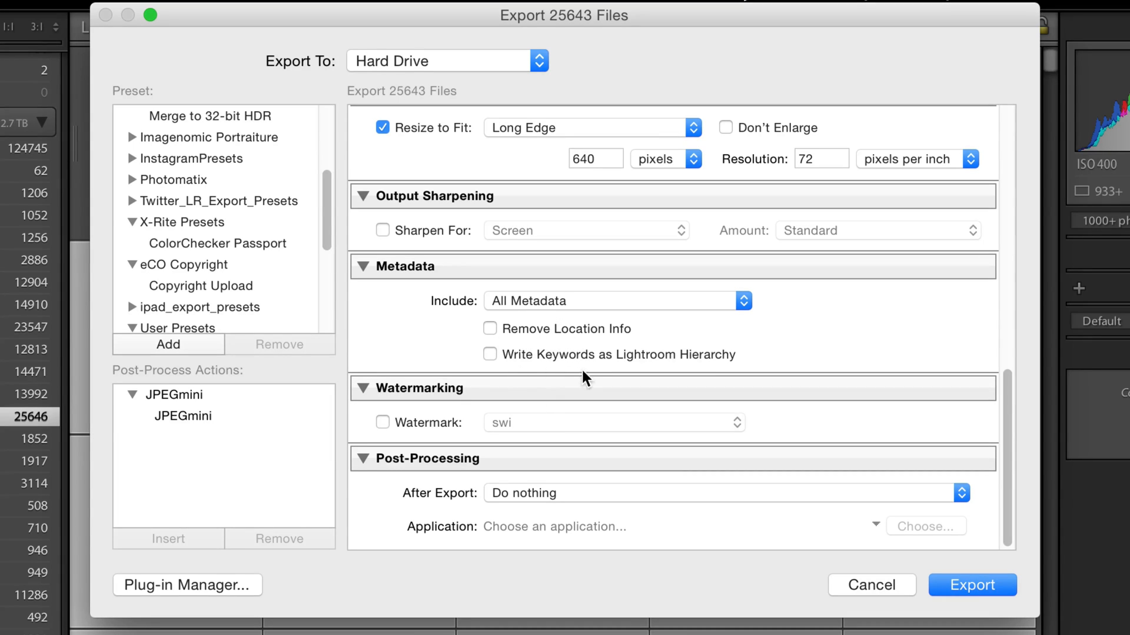
pyautogui.moveTo(745, 388)
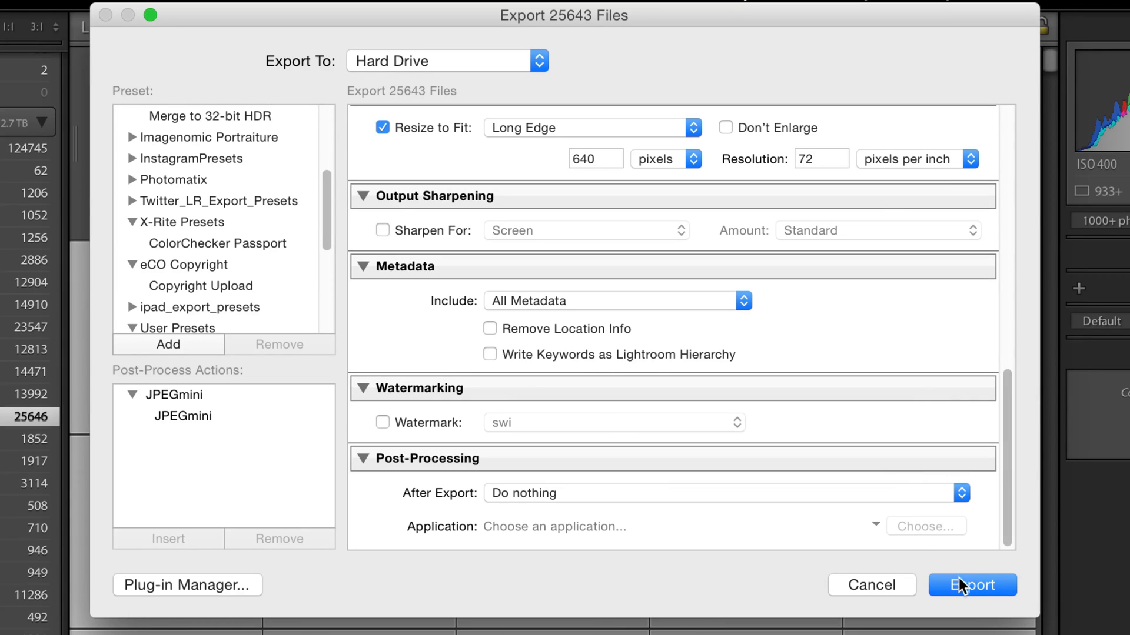
# Step: Launch the export of the 25,643 selected photos, then bring Safari to the front
pyautogui.click(972, 584)
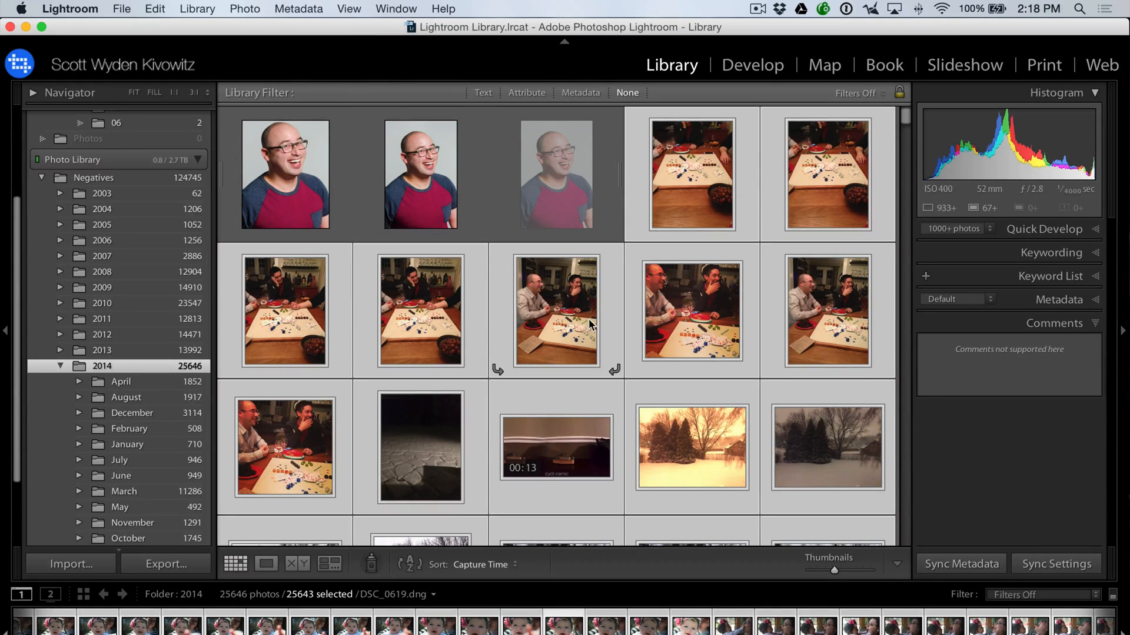
pyautogui.moveTo(596, 334)
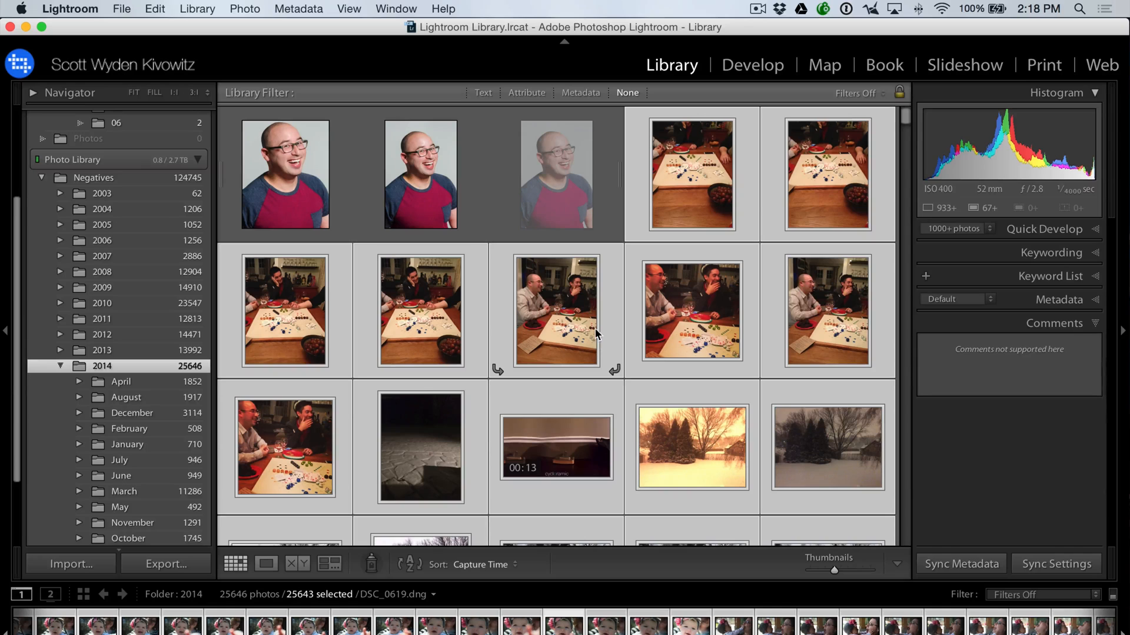
pyautogui.moveTo(596, 351)
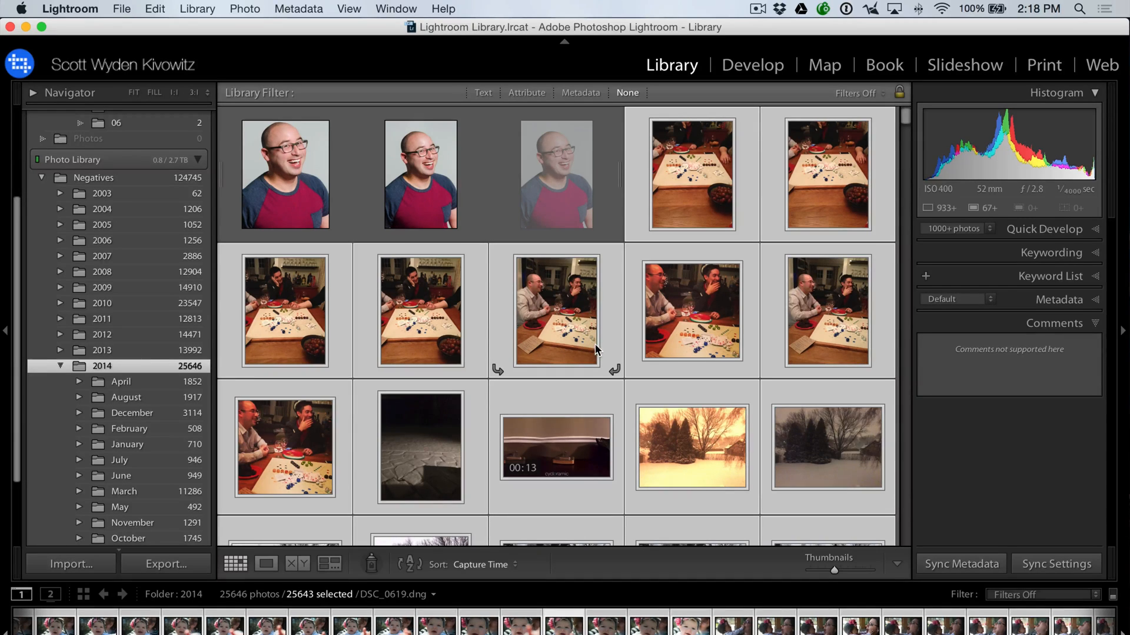
pyautogui.moveTo(594, 348)
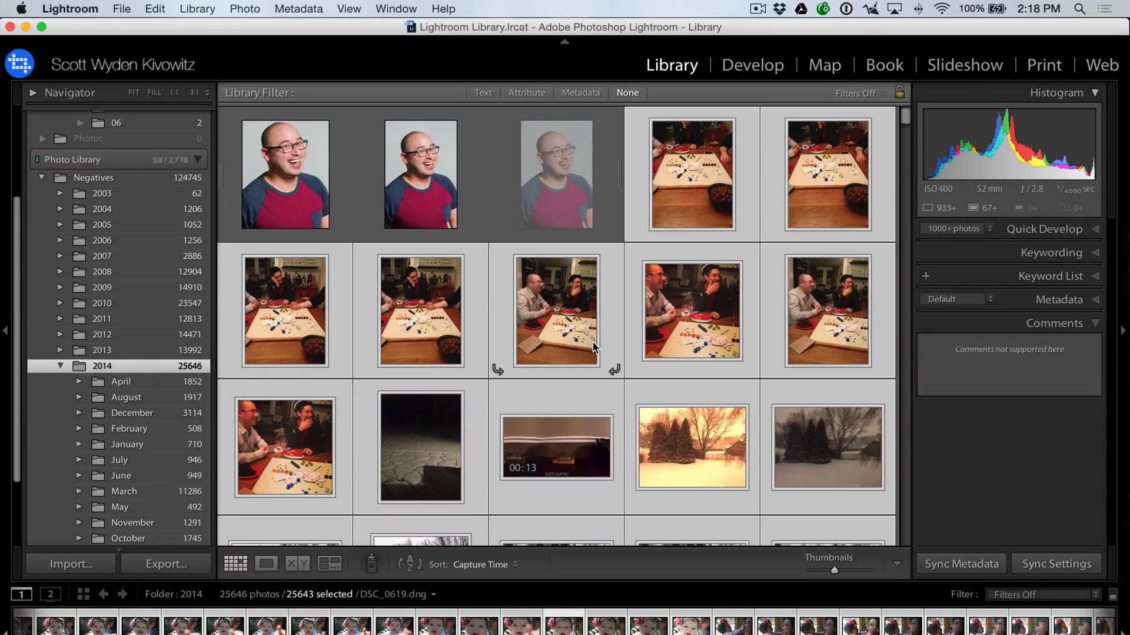
pyautogui.moveTo(613, 348)
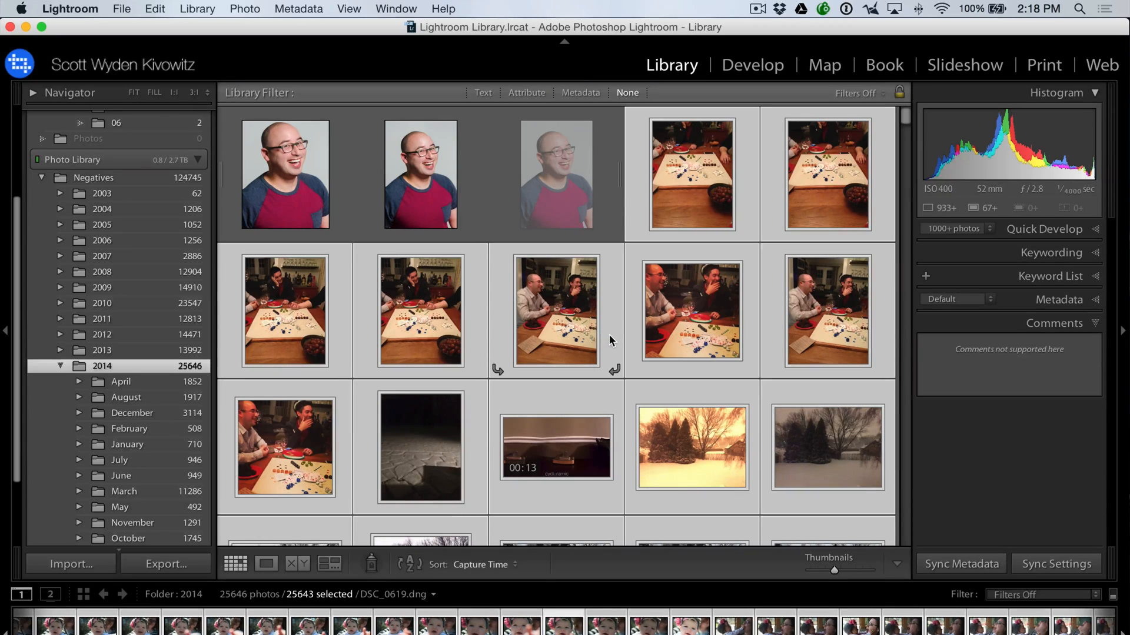
pyautogui.click(165, 564)
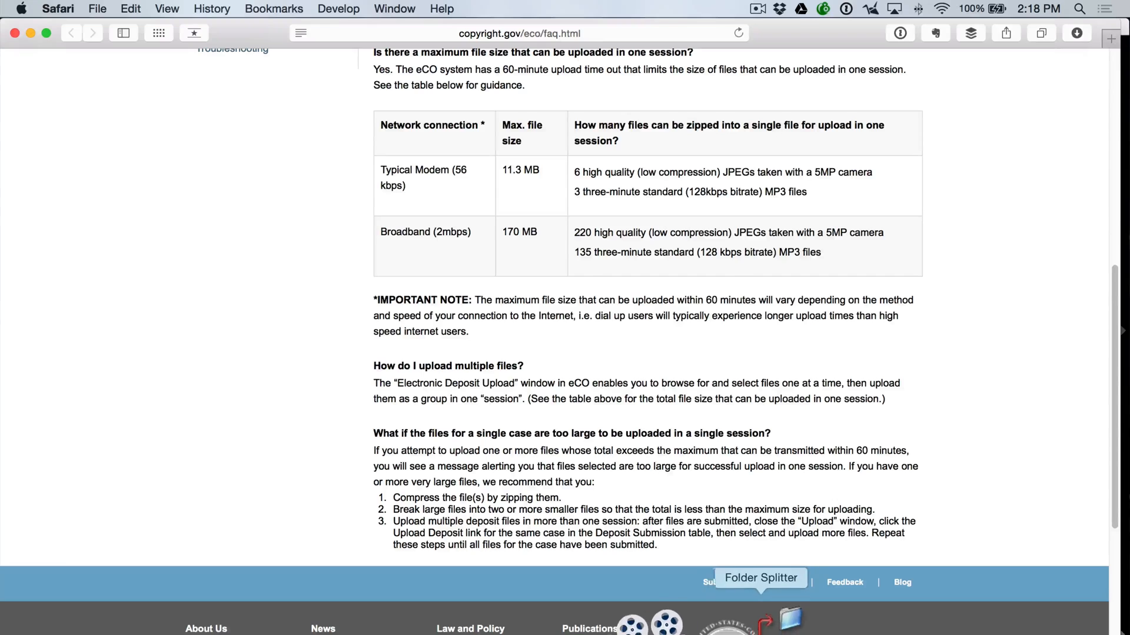
# Step: Launch Folder Splitter from the Dock over the eCO upload-size FAQ
pyautogui.click(760, 578)
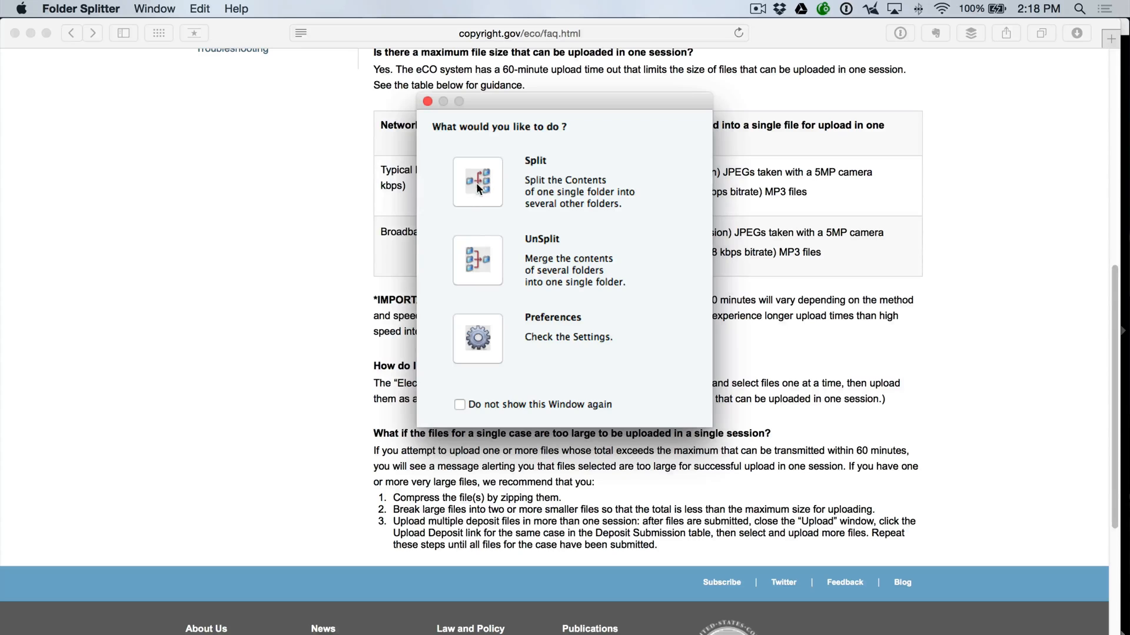
# Step: Choose Split and enable Maximum Size, limiting destination folders to 150 MB
pyautogui.click(477, 181)
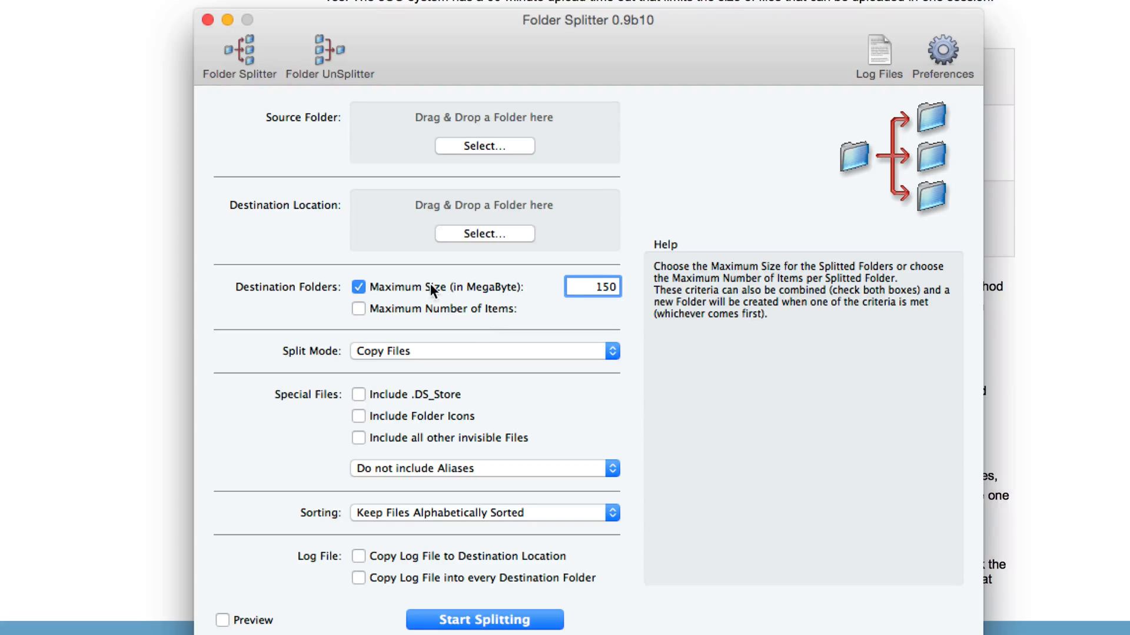
pyautogui.click(592, 286)
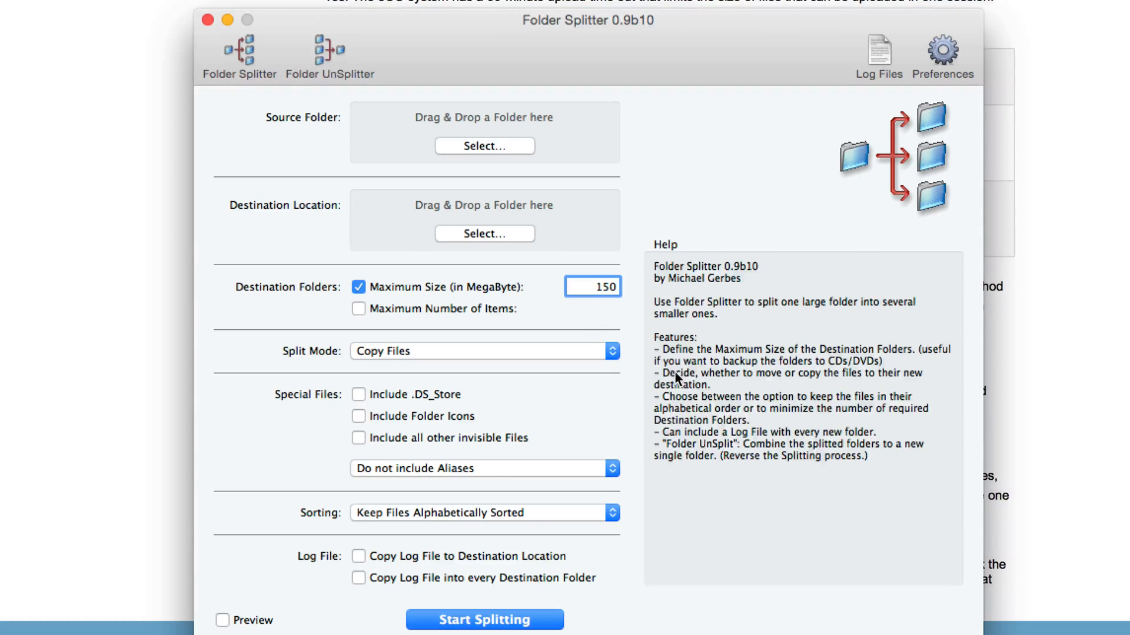
pyautogui.moveTo(686, 531)
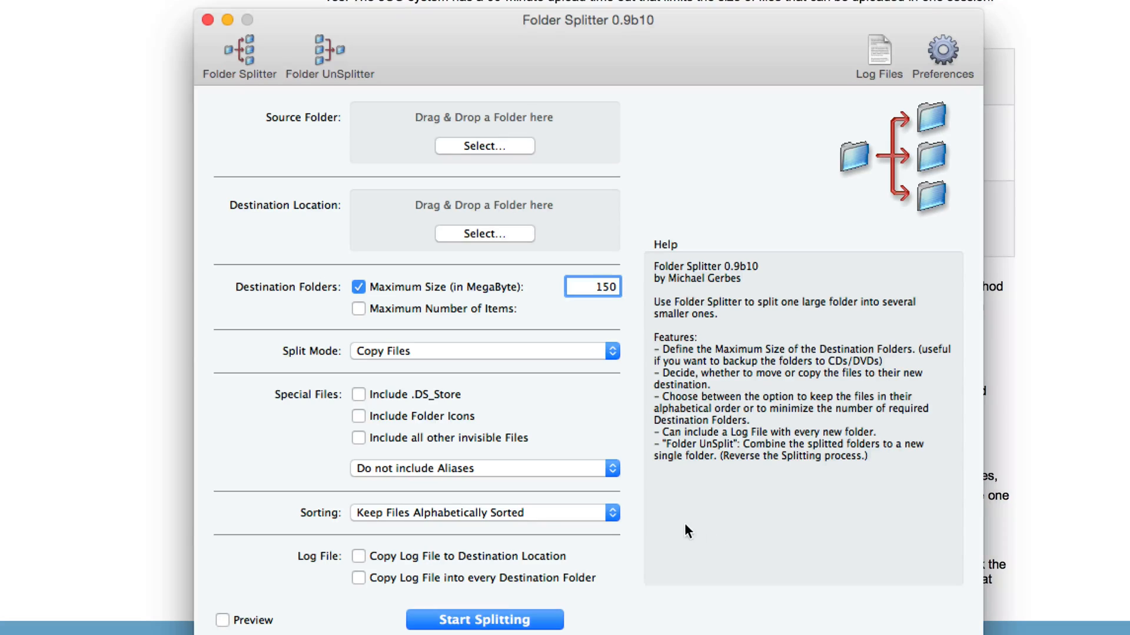
pyautogui.click(592, 287)
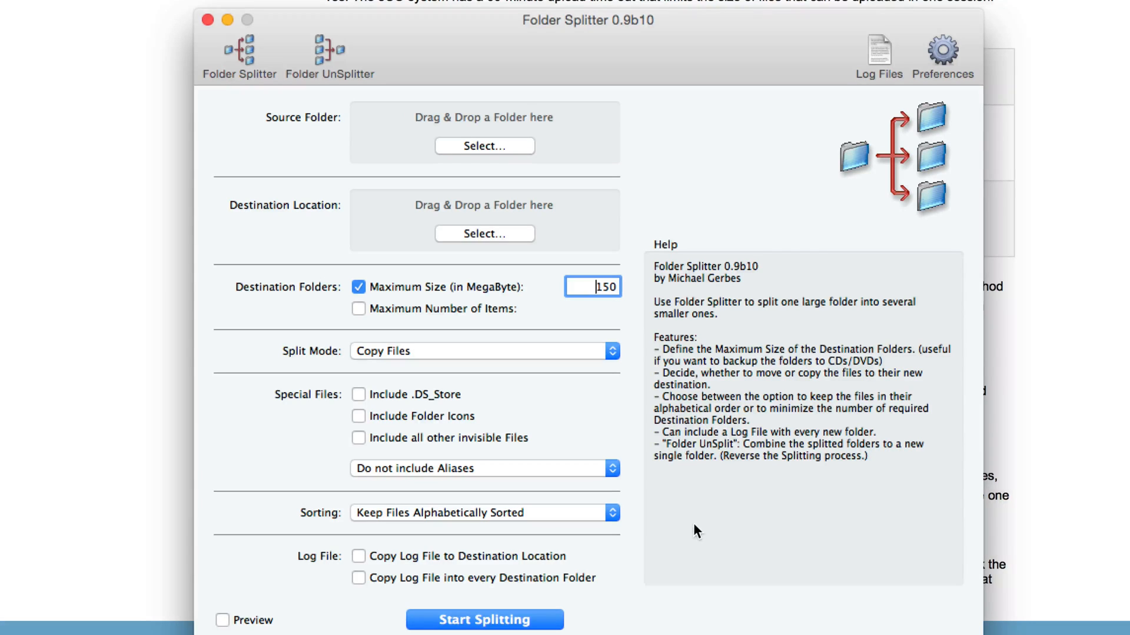
pyautogui.moveTo(673, 508)
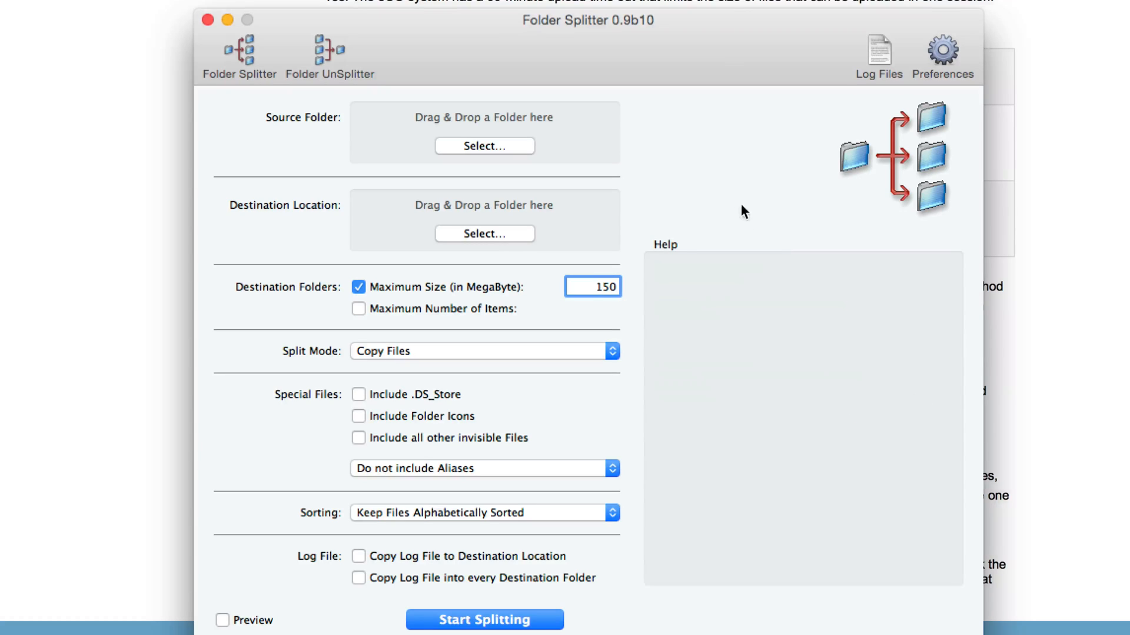
pyautogui.click(593, 287)
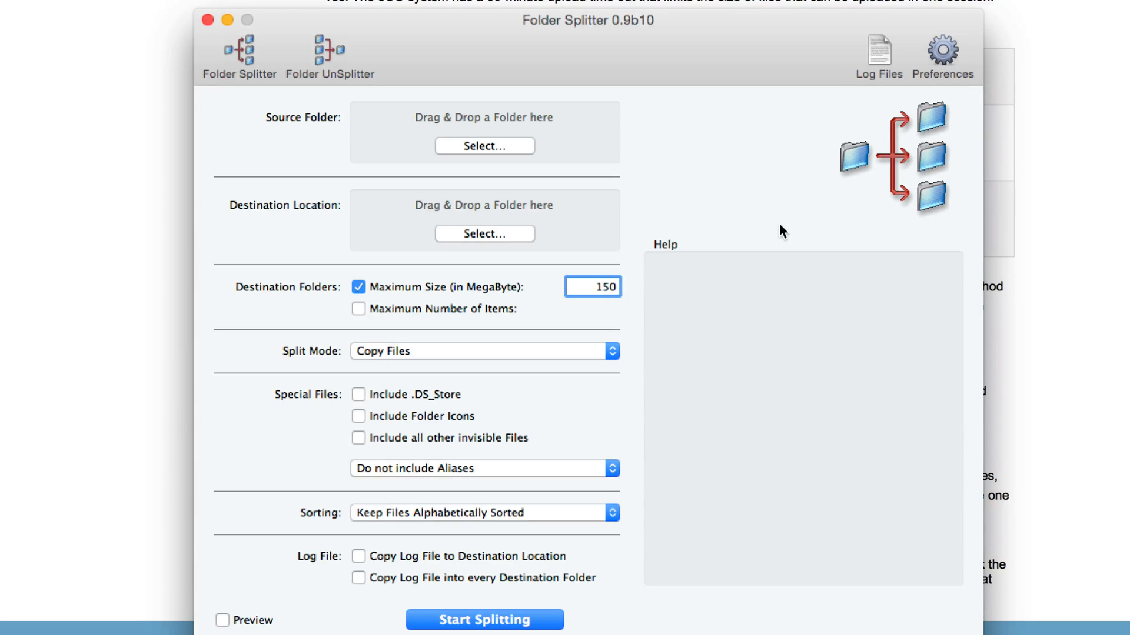
pyautogui.click(592, 286)
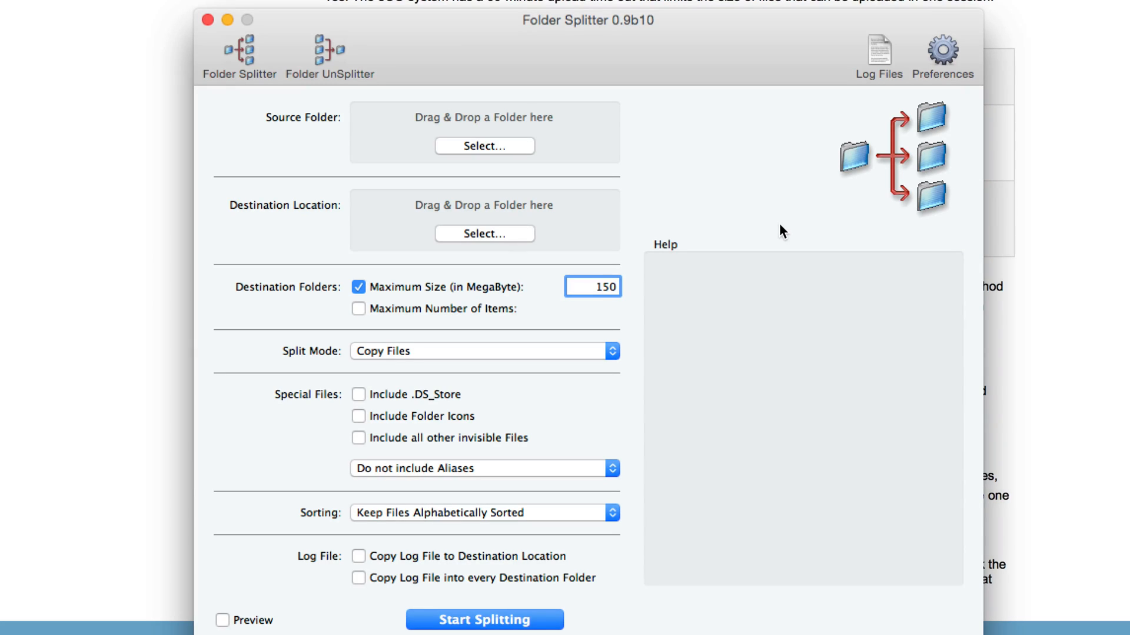
pyautogui.click(592, 287)
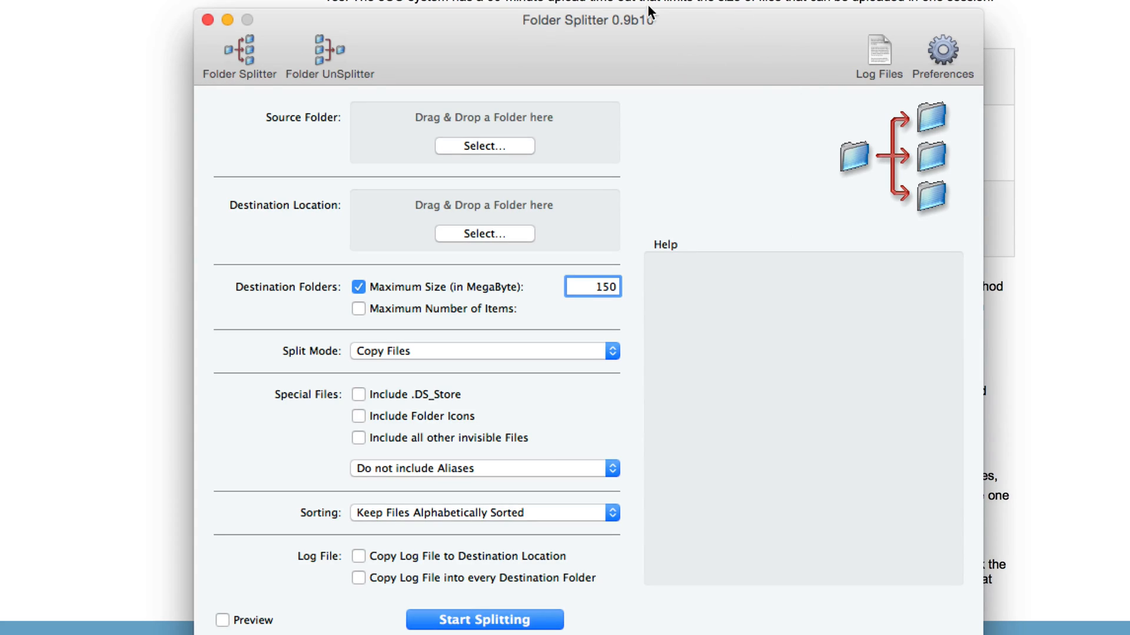
pyautogui.moveTo(742, 65)
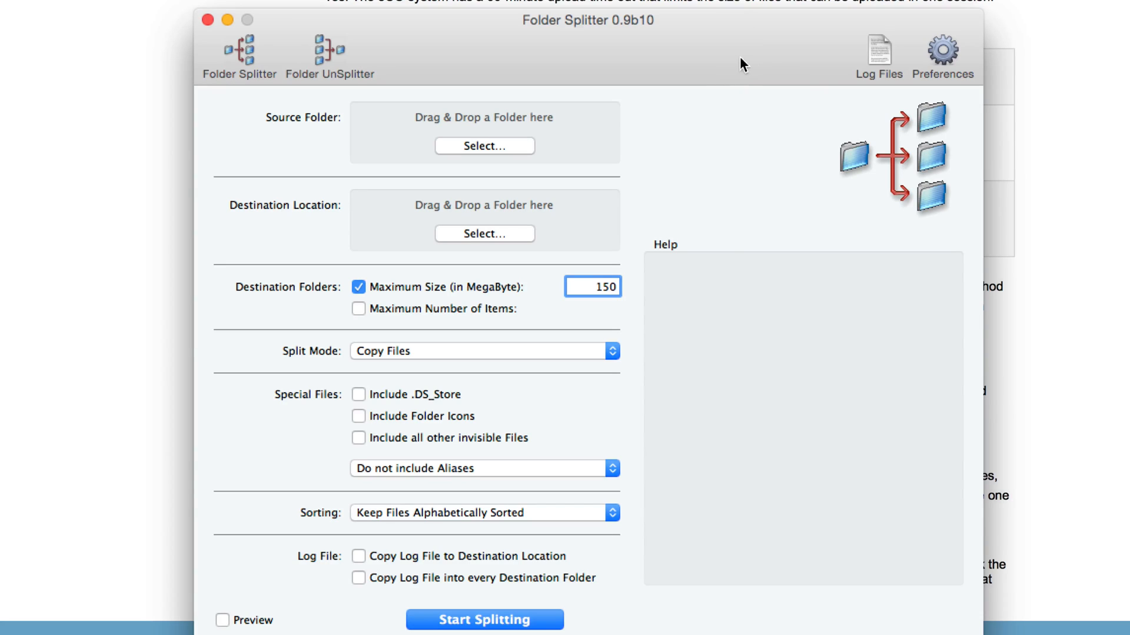